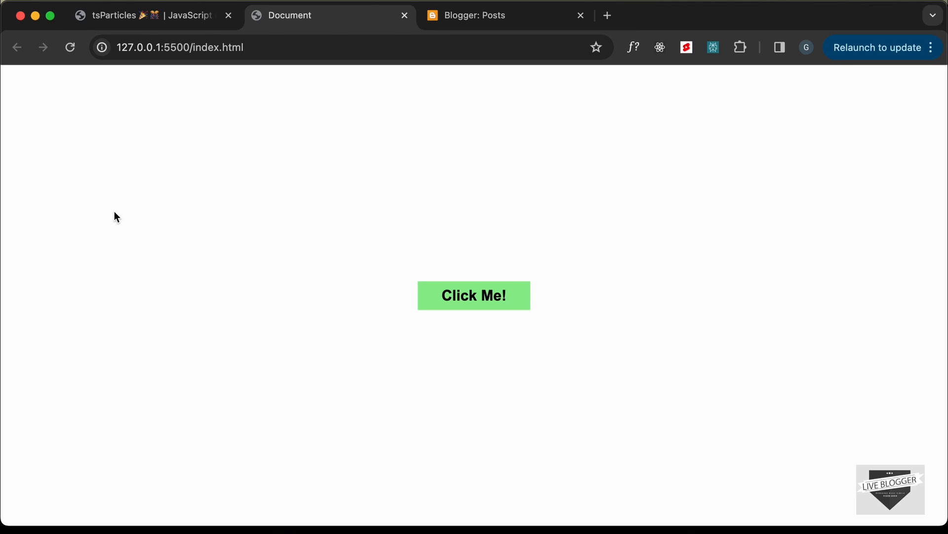
pyautogui.moveTo(506, 248)
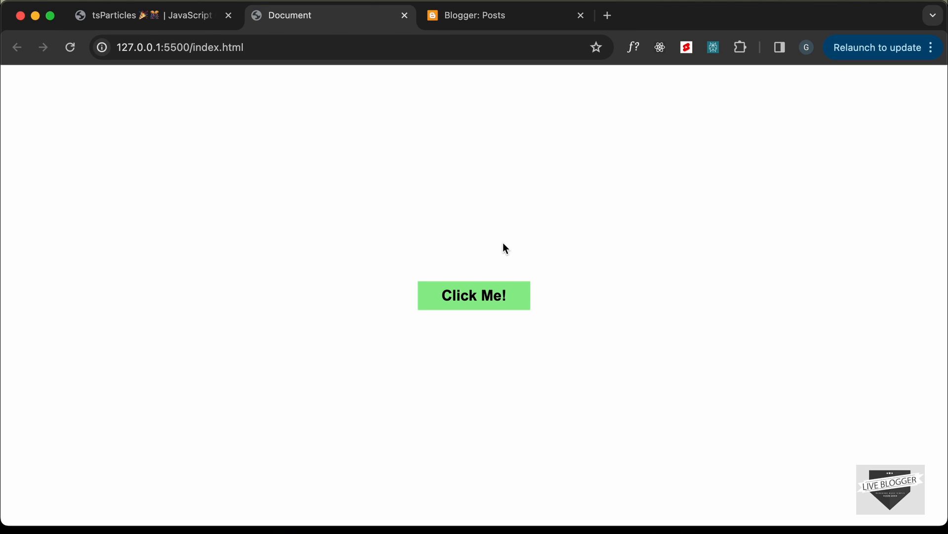
# - Fire confetti bursts from the green Click Me! button on the local index.html demo
pyautogui.click(474, 295)
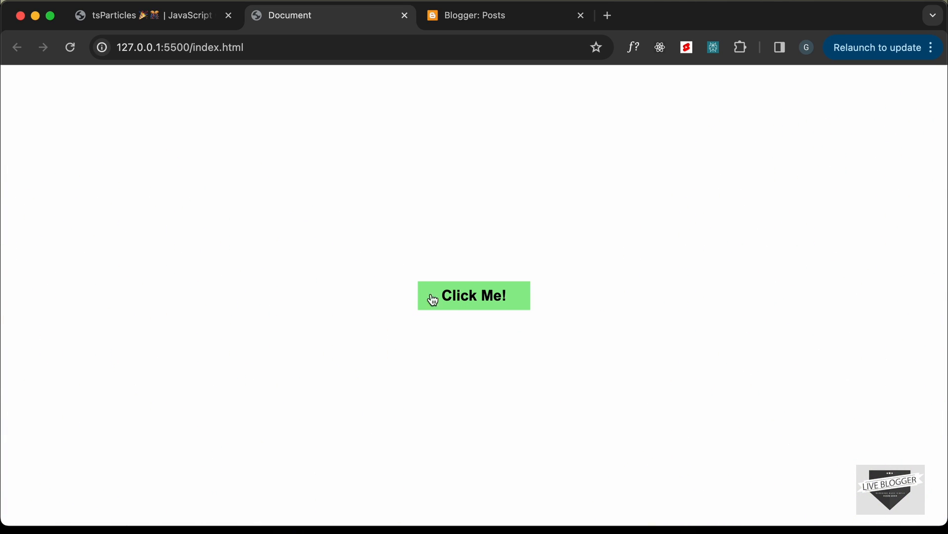
pyautogui.click(473, 296)
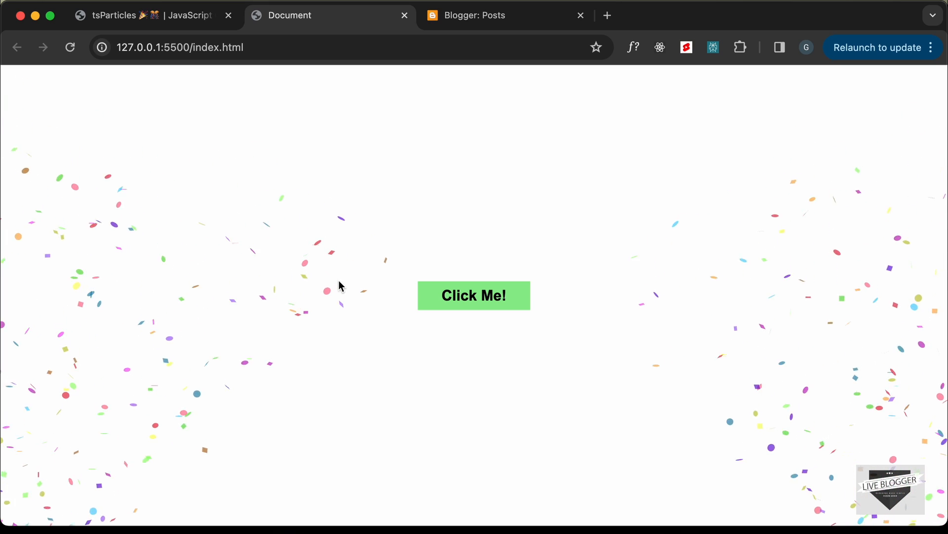
pyautogui.click(491, 15)
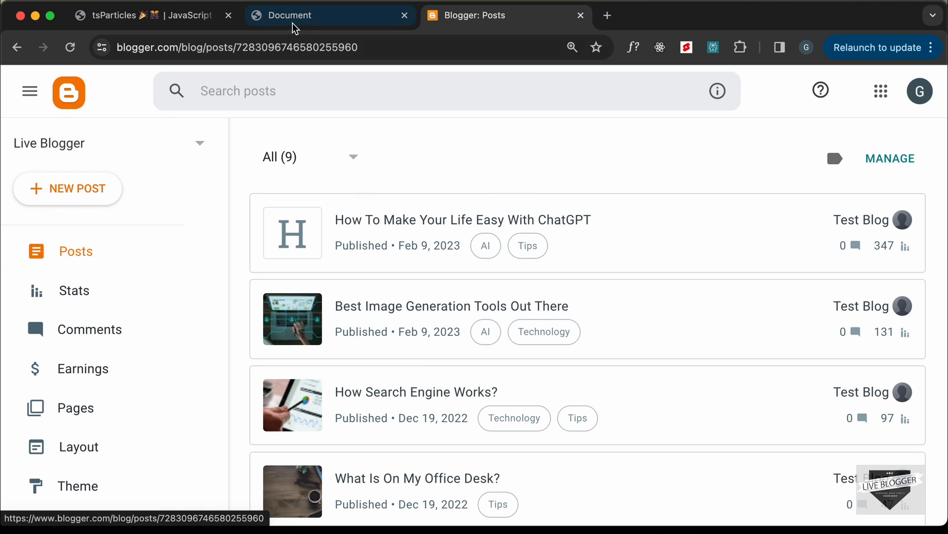
# - Go back to the Blogger posts list and start a new post
pyautogui.click(331, 16)
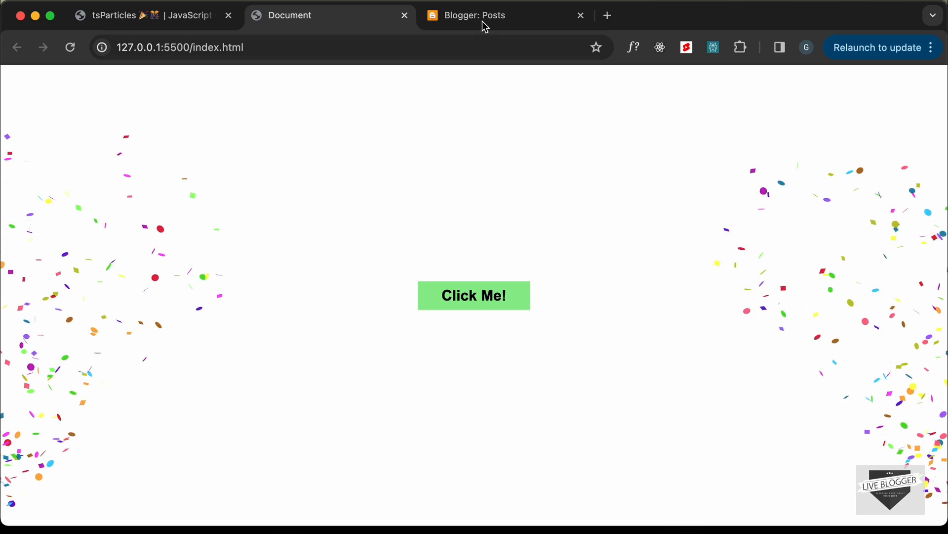
pyautogui.click(484, 15)
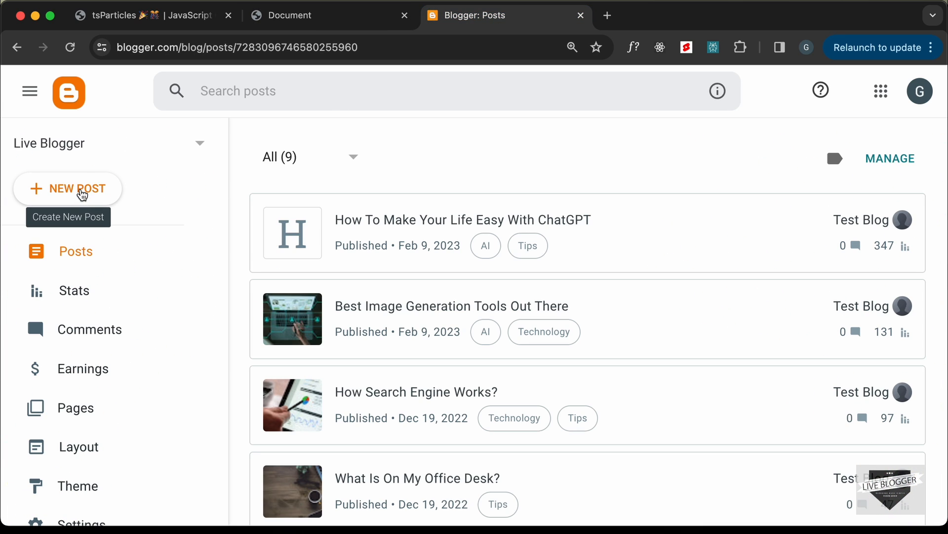
pyautogui.click(67, 189)
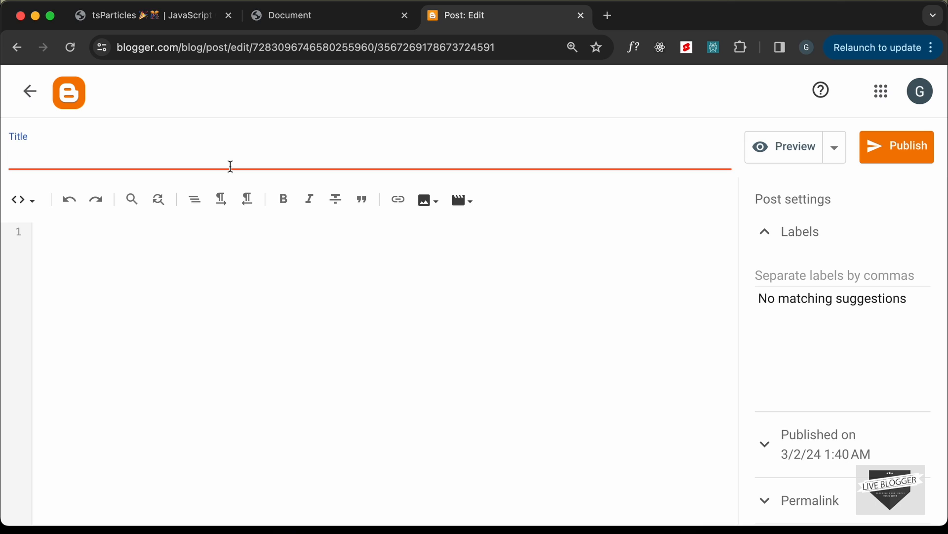
# - Title the new post 'Congratulations!'
pyautogui.write('C')
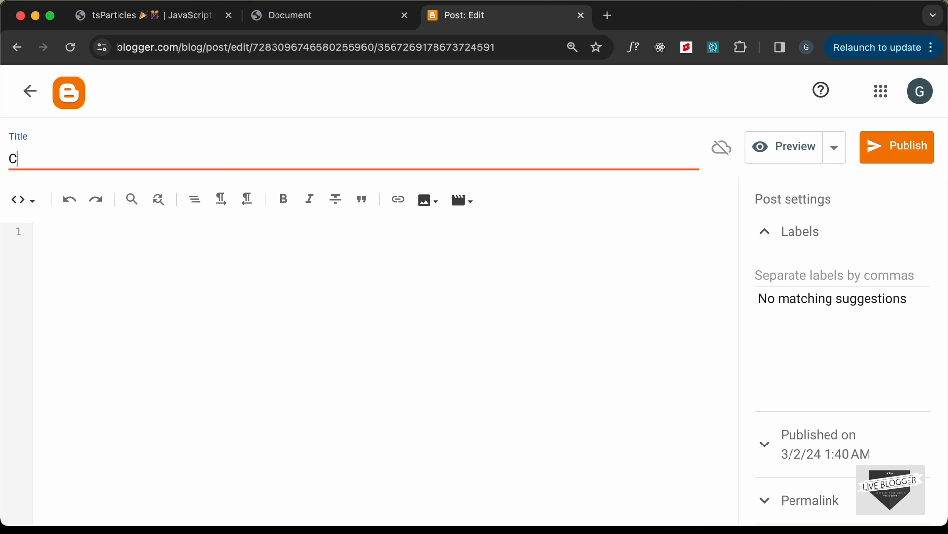
pyautogui.write('ongratulat')
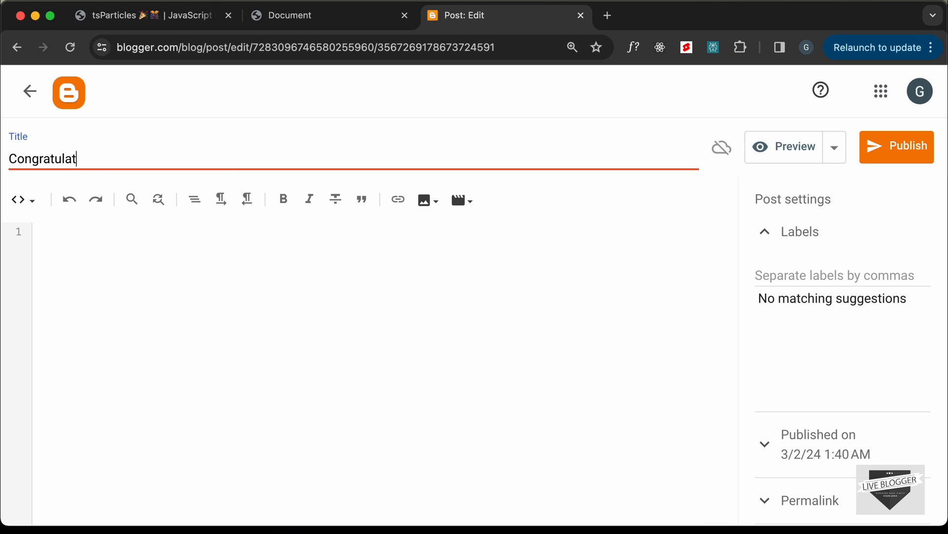
pyautogui.write('ions!')
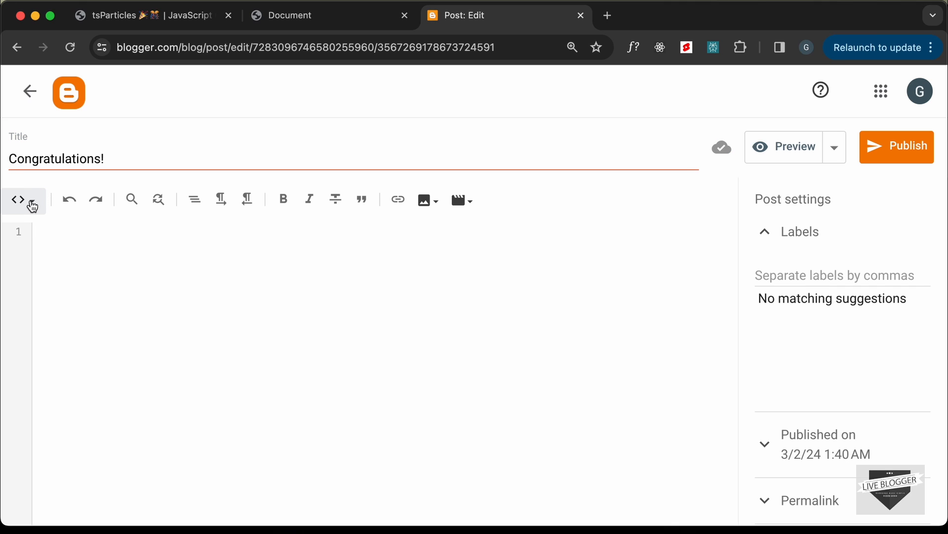
# - Switch the post body to HTML view and add a <style></style> block
pyautogui.click(18, 200)
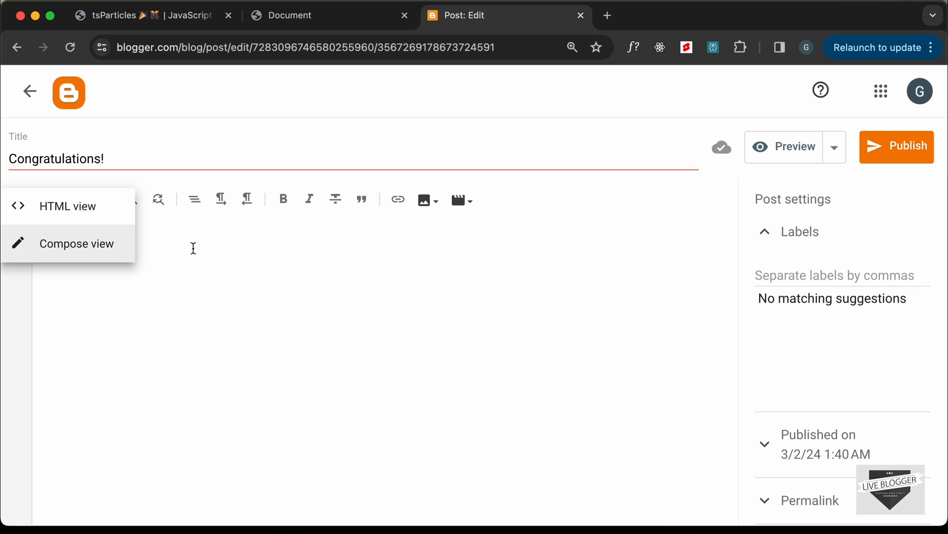
pyautogui.moveTo(63, 247)
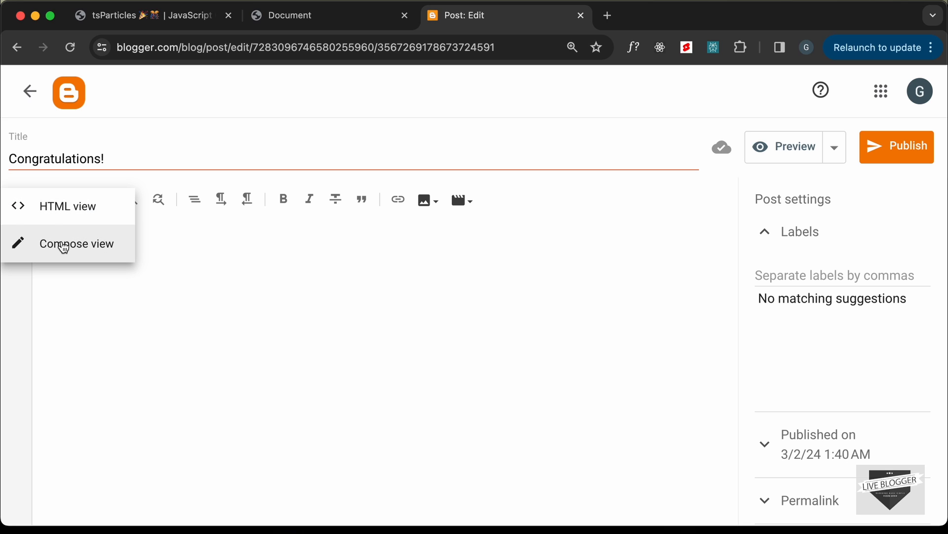
pyautogui.moveTo(70, 207)
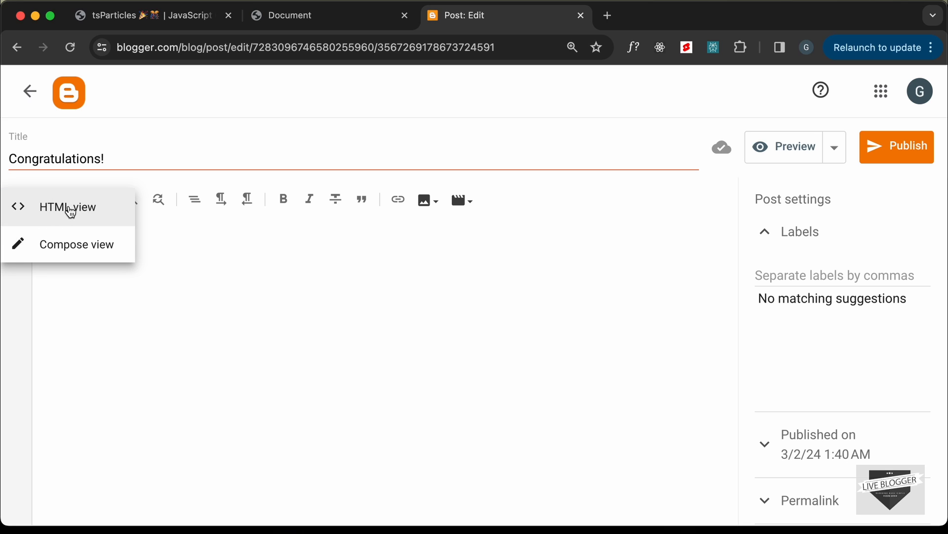
pyautogui.click(67, 207)
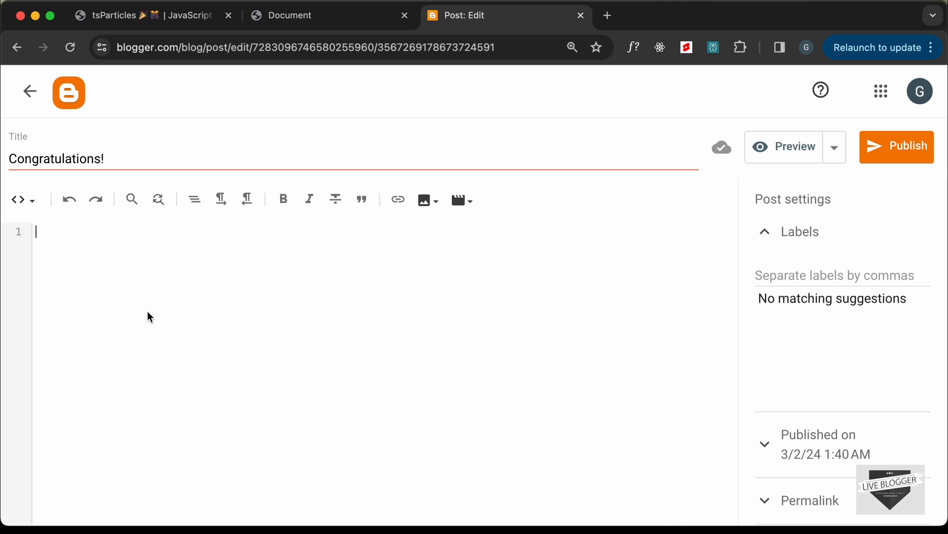
pyautogui.moveTo(174, 320)
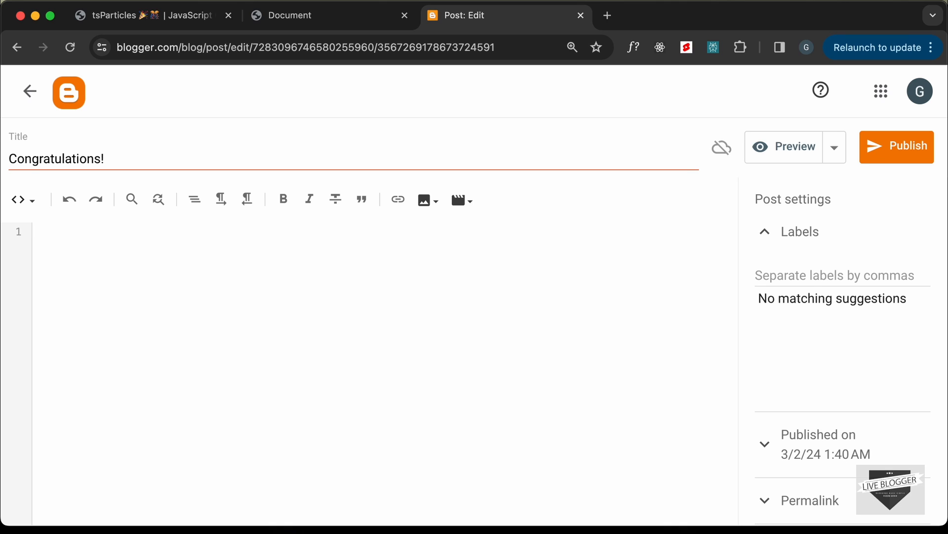
pyautogui.write('<style>')
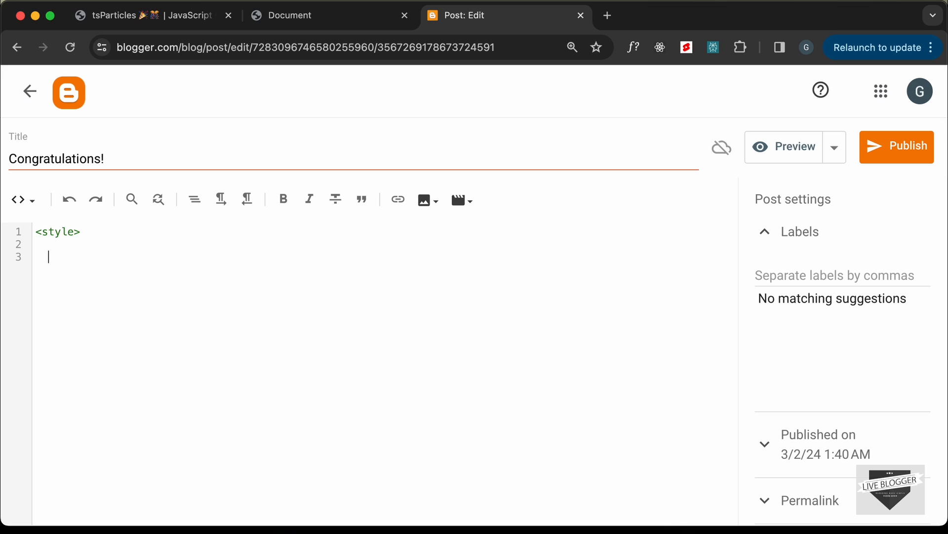
pyautogui.write('</style>')
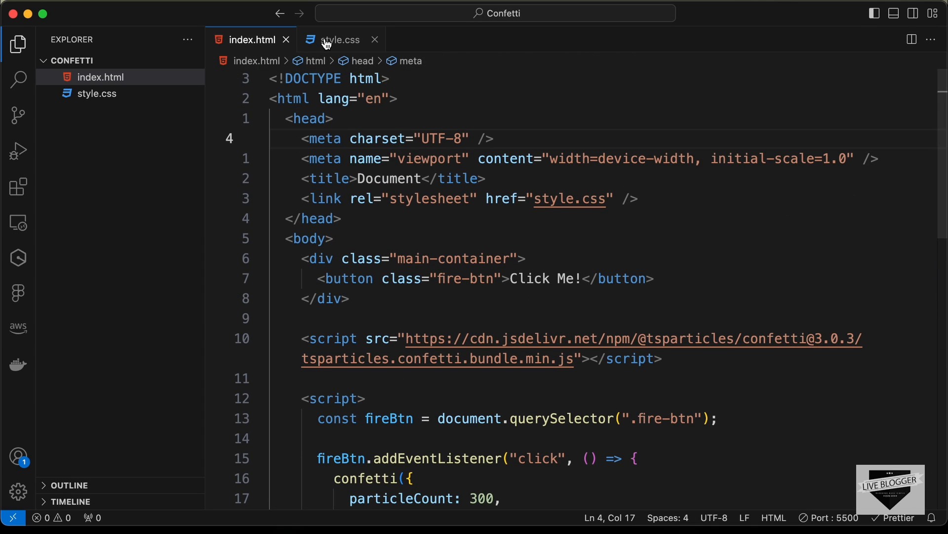
pyautogui.click(336, 39)
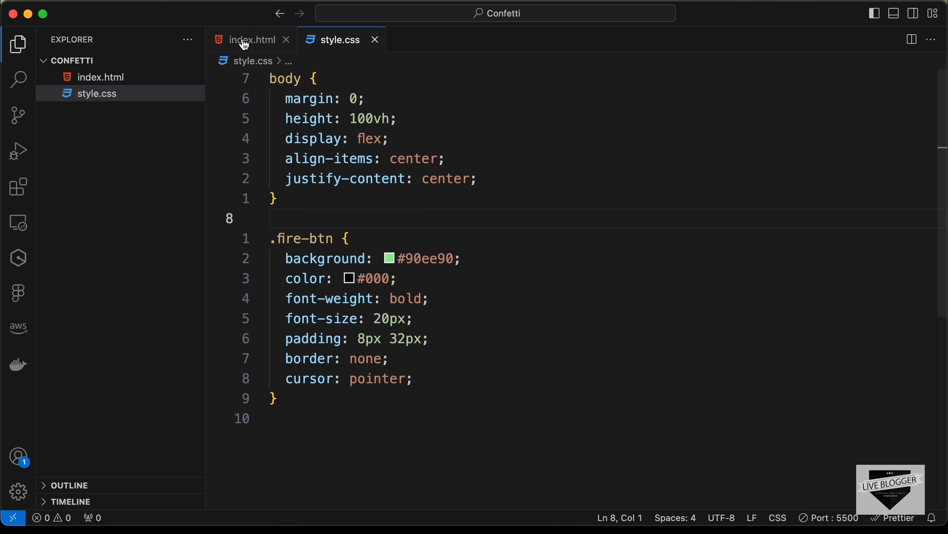
pyautogui.click(251, 40)
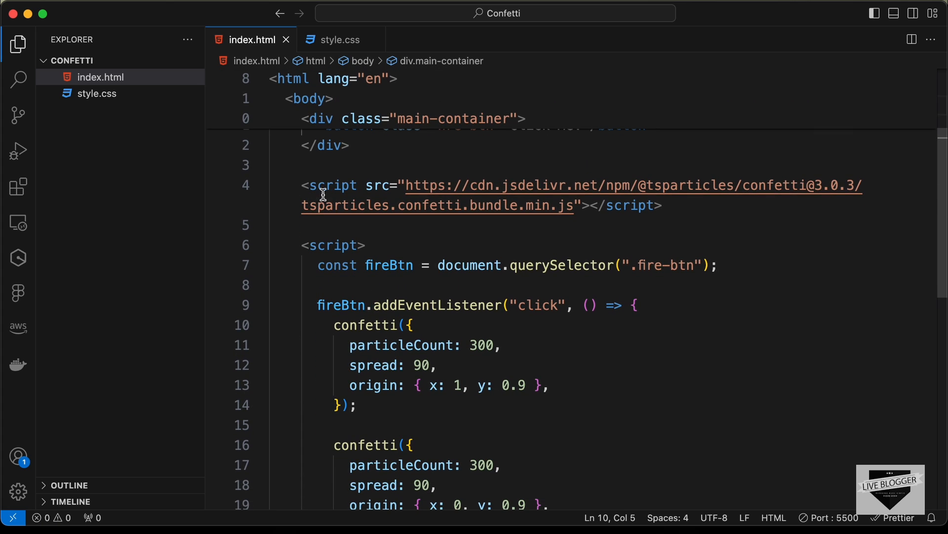
pyautogui.scroll(-3)
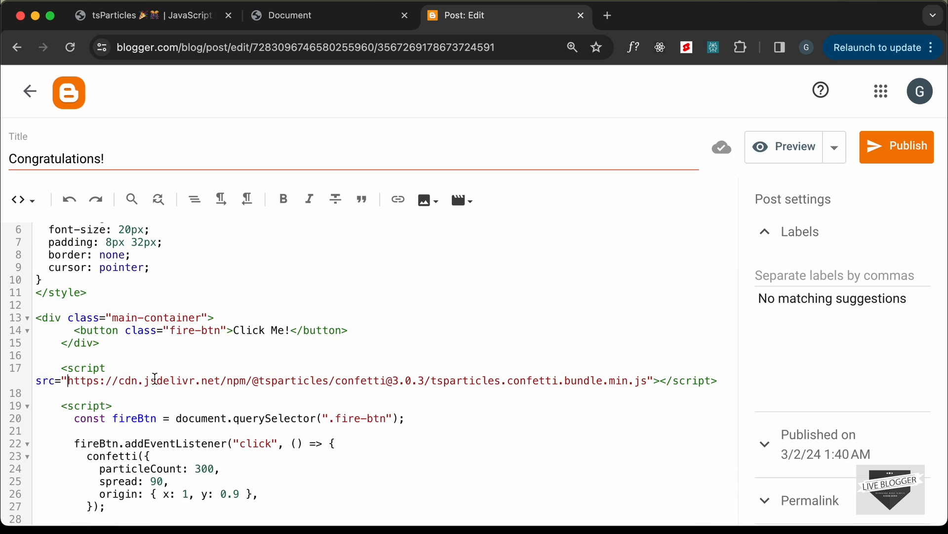
pyautogui.moveTo(650, 383)
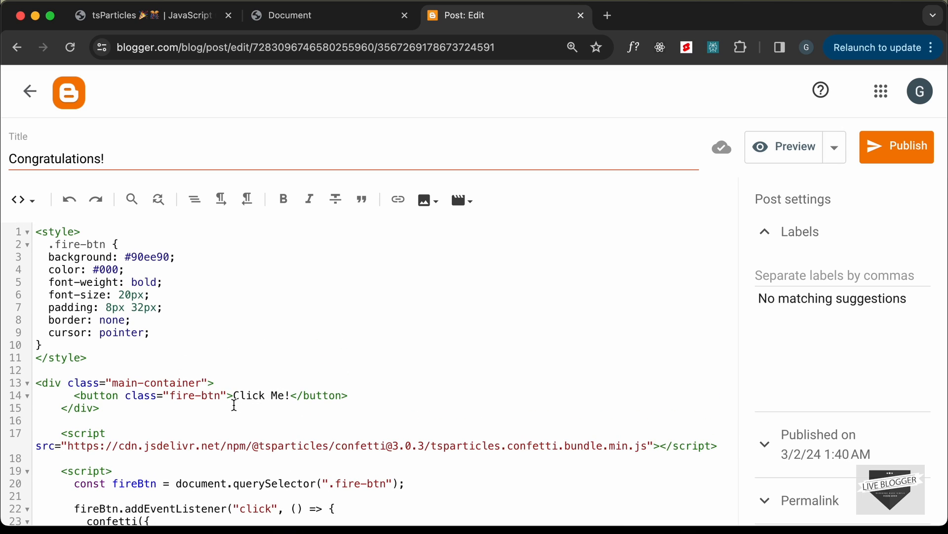
# - Select the opening .fire-btn rule lines in the post's style block
pyautogui.moveTo(46, 244); pyautogui.dragTo(137, 282)
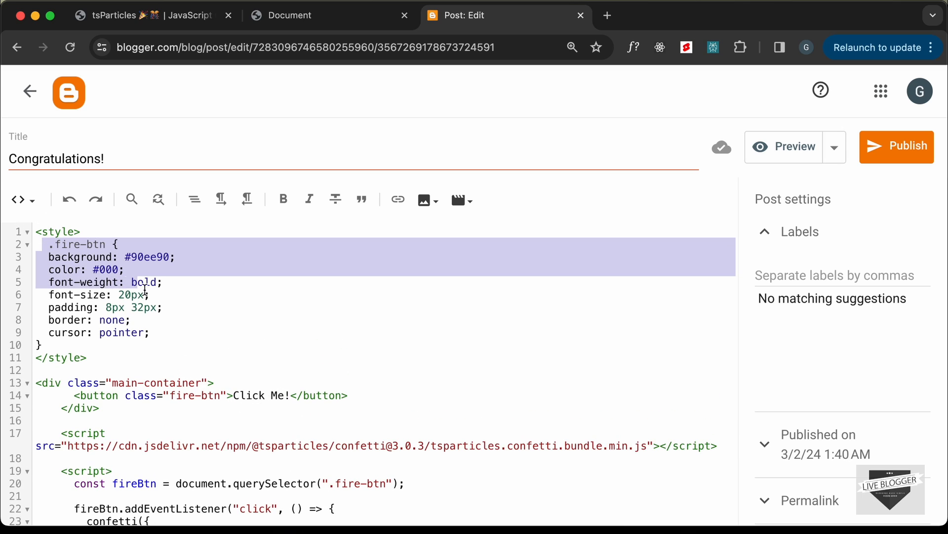
pyautogui.scroll(-3)
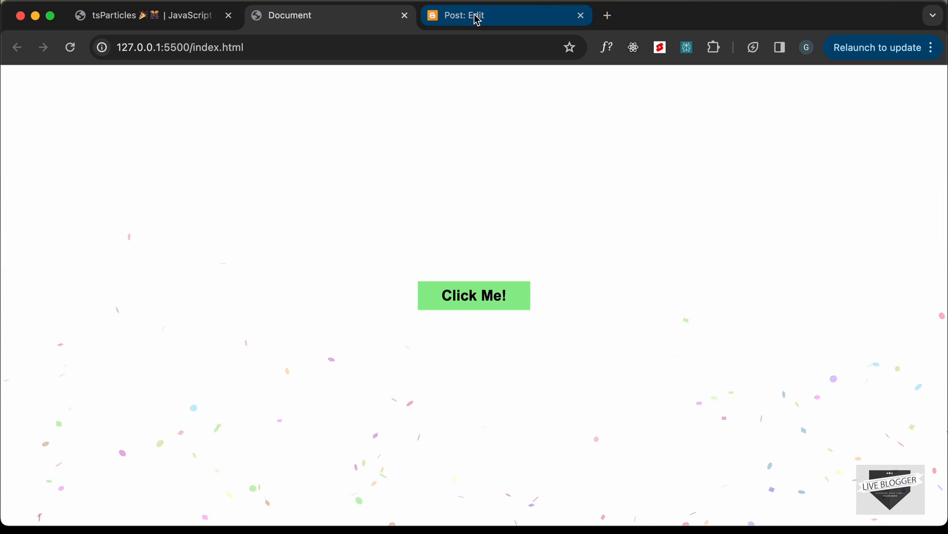
# - Browse the tsParticles confetti demo page and run a demo to preview its effect
pyautogui.click(145, 15)
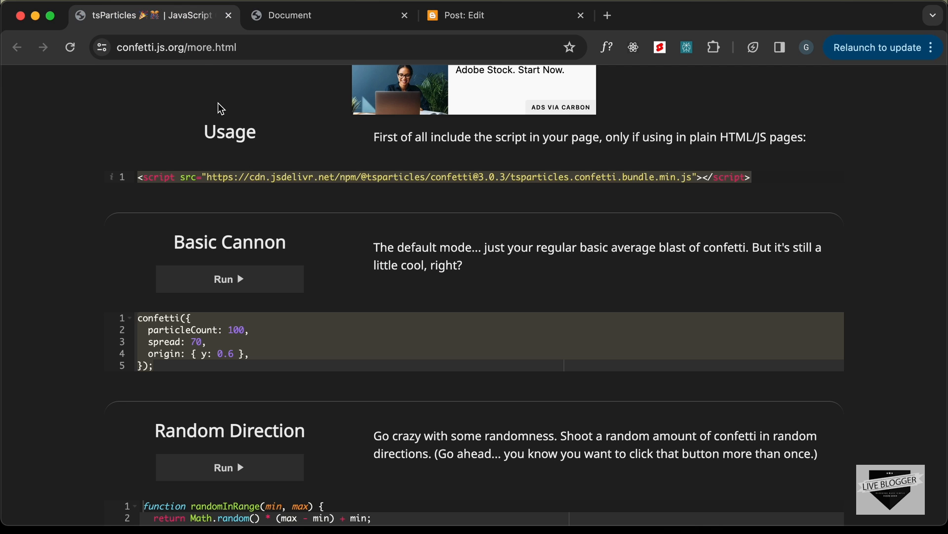
pyautogui.scroll(-3)
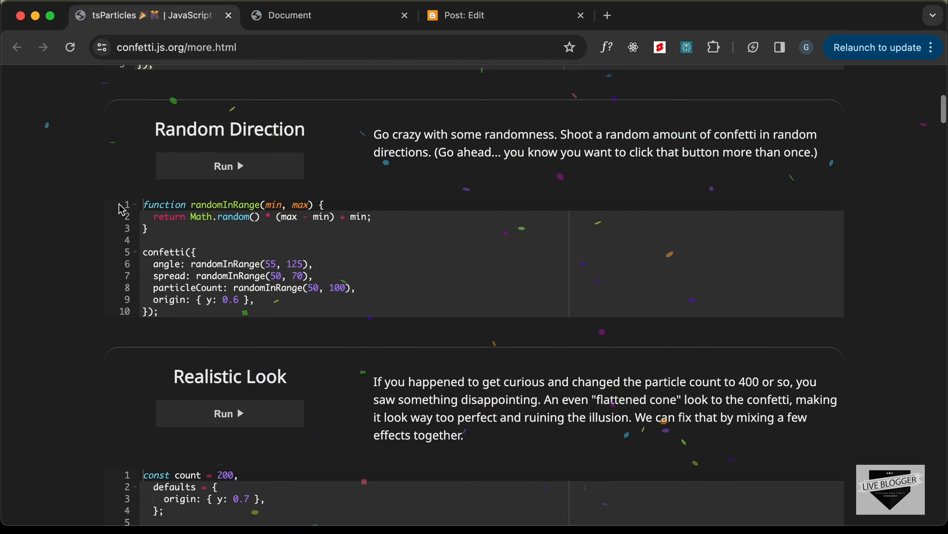
pyautogui.click(229, 166)
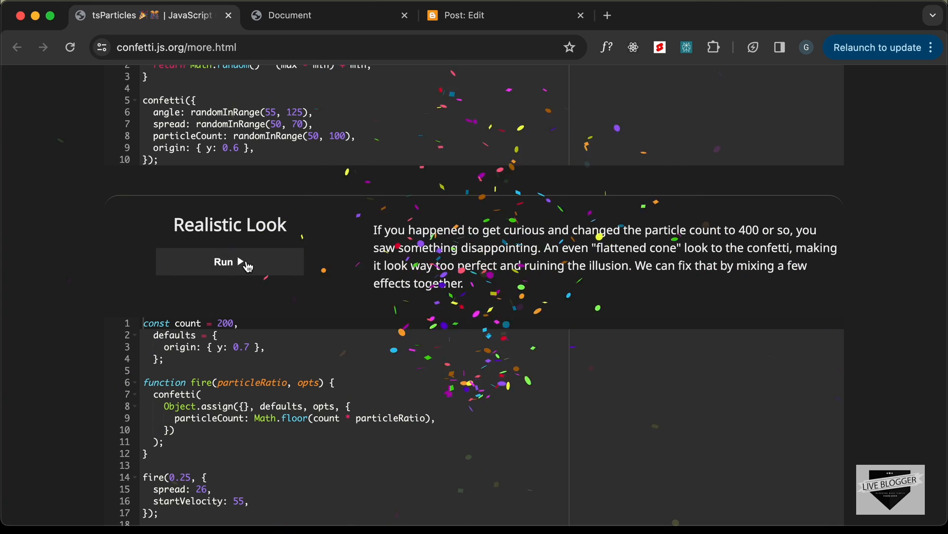
pyautogui.scroll(-3)
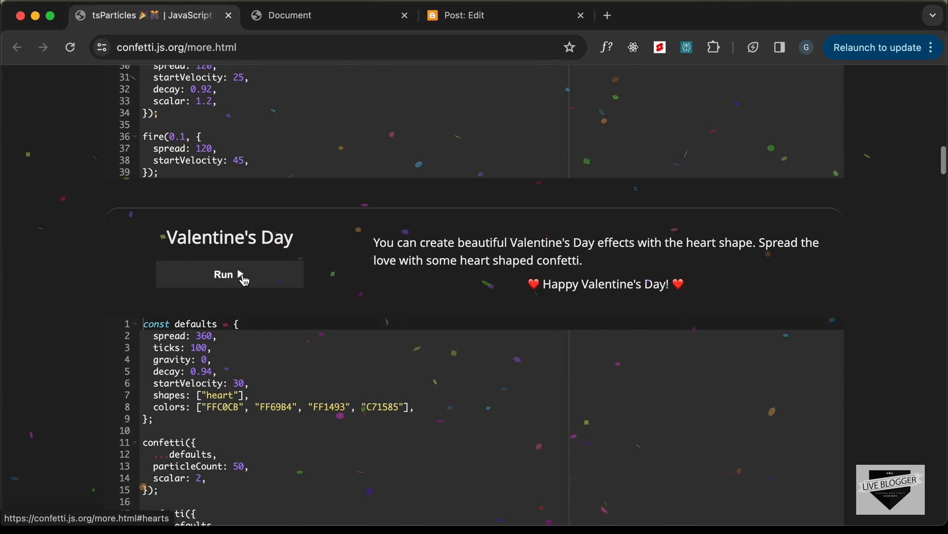
pyautogui.scroll(-3)
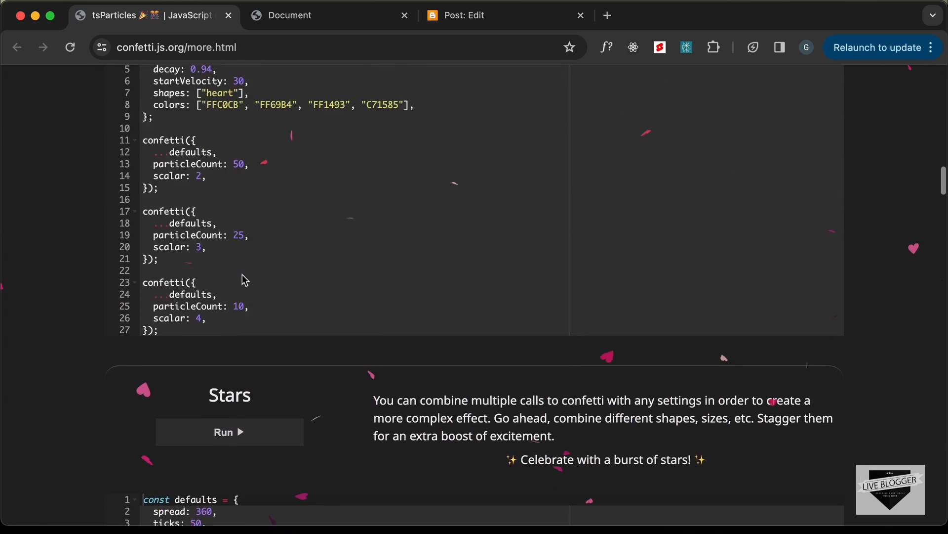
pyautogui.scroll(-3)
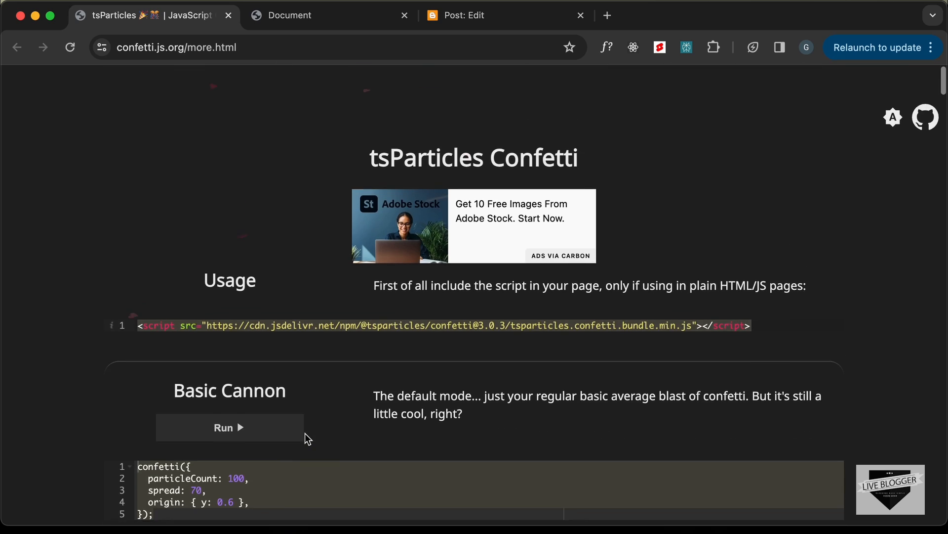
pyautogui.scroll(-3)
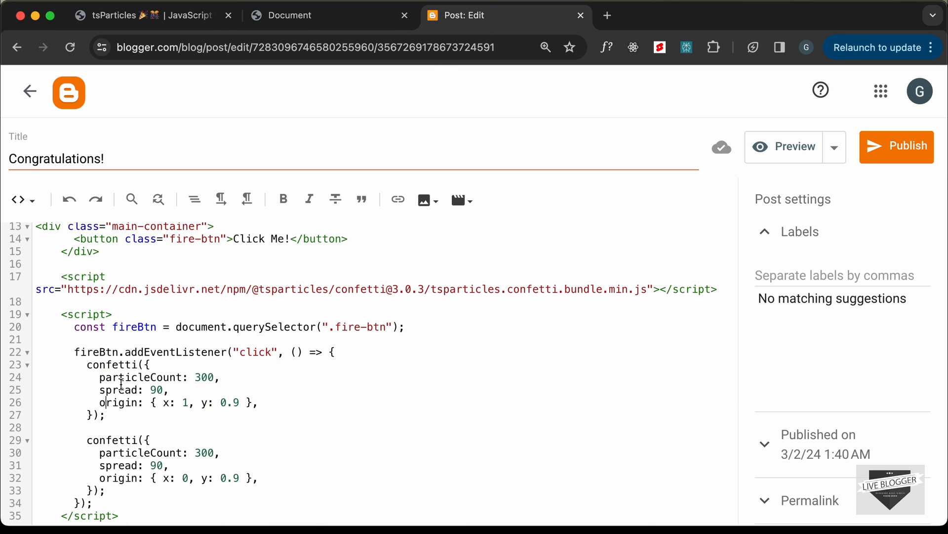
# - Select the two particleCount values of 300 in the confetti script
pyautogui.doubleClick(204, 377)
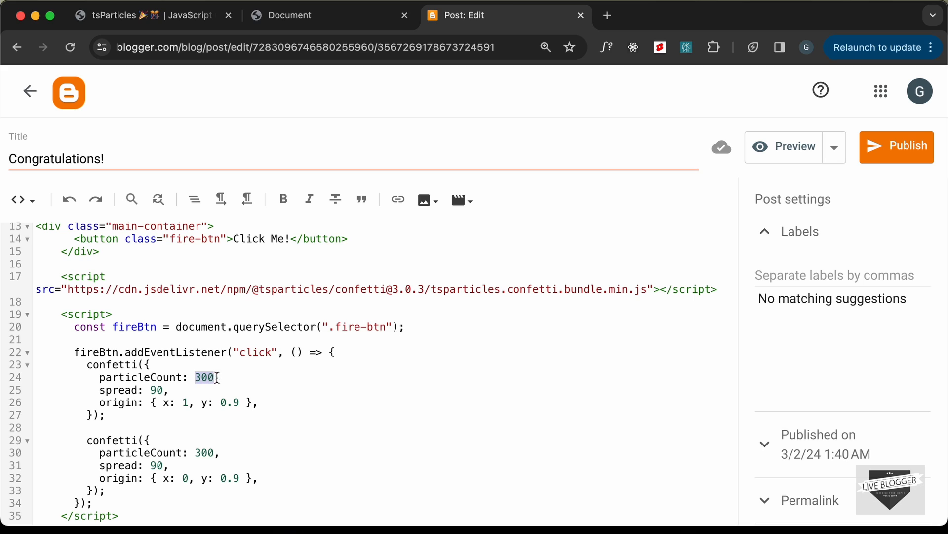
pyautogui.doubleClick(156, 390)
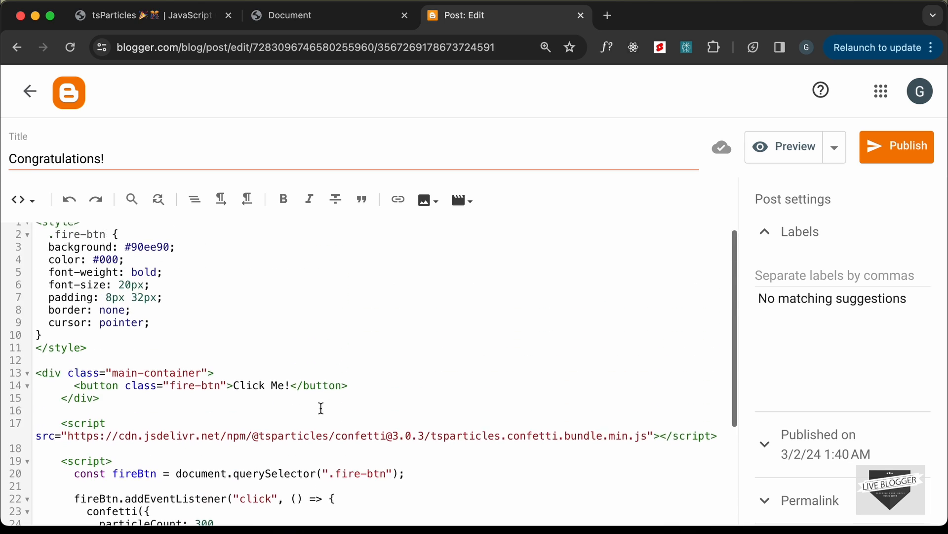
# - Publish and confirm the Congratulations! post, view it live, then return to Blogger
pyautogui.click(900, 147)
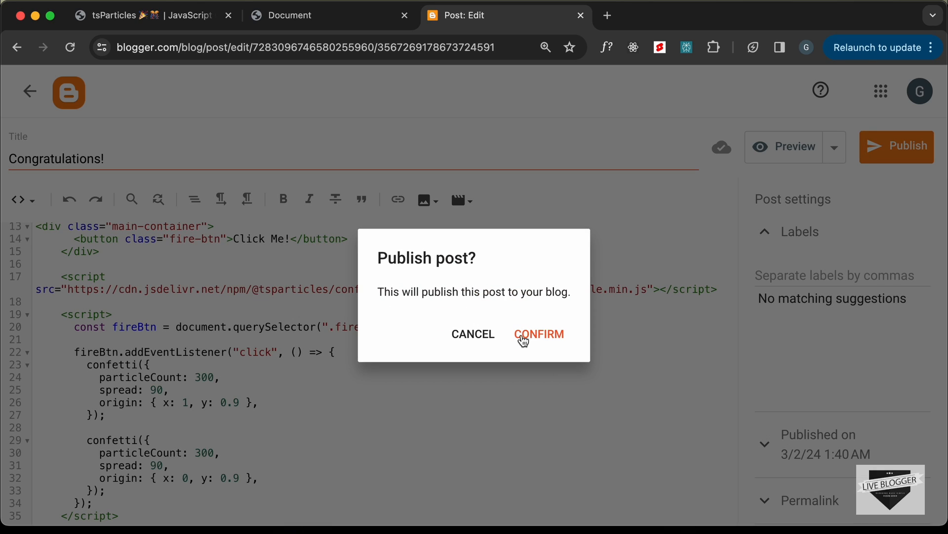
pyautogui.click(539, 334)
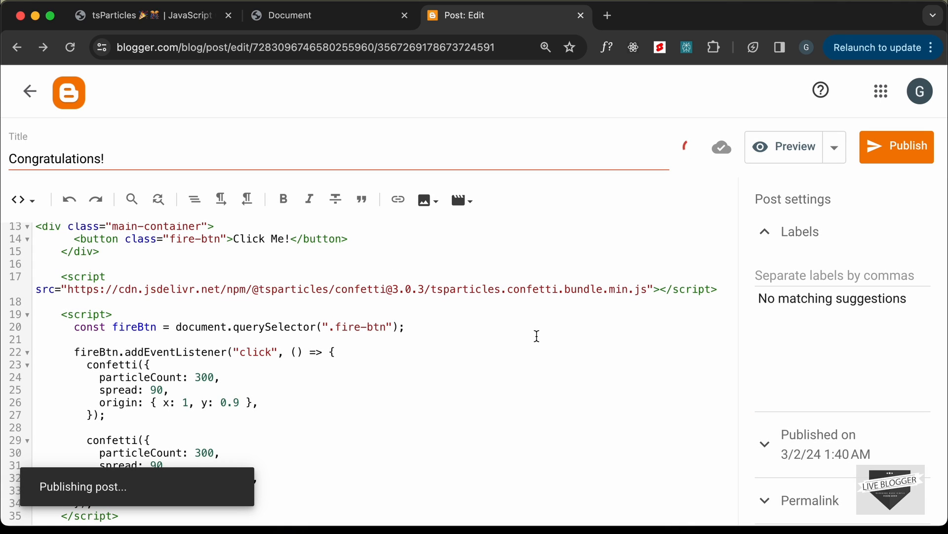
pyautogui.click(895, 146)
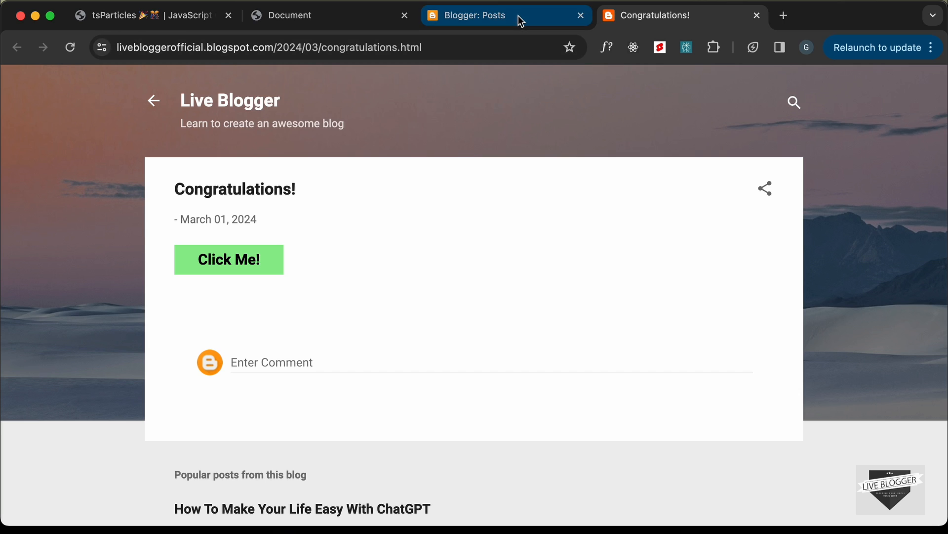
pyautogui.click(496, 16)
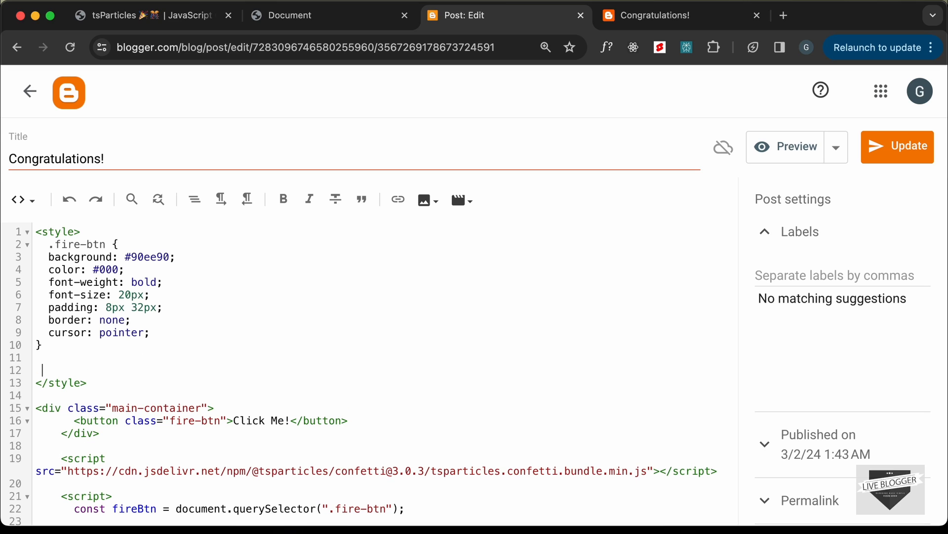
# - Add a .main-container { text-align: center; } rule and update the post
pyautogui.write(',')
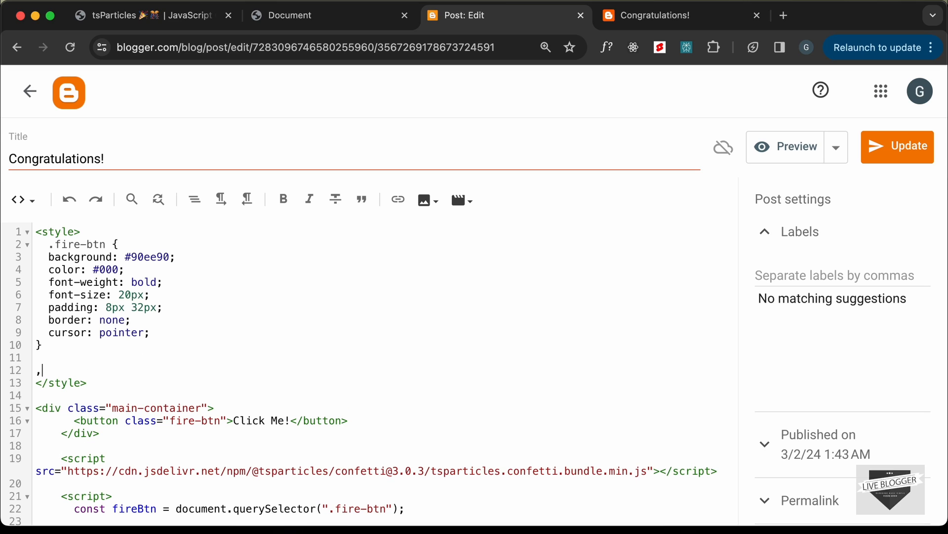
pyautogui.write('.main')
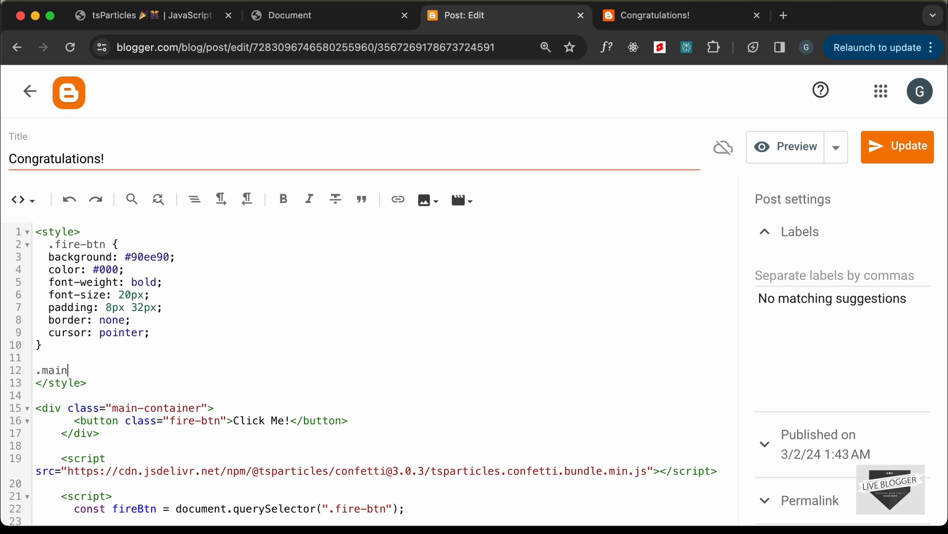
pyautogui.write('-container {')
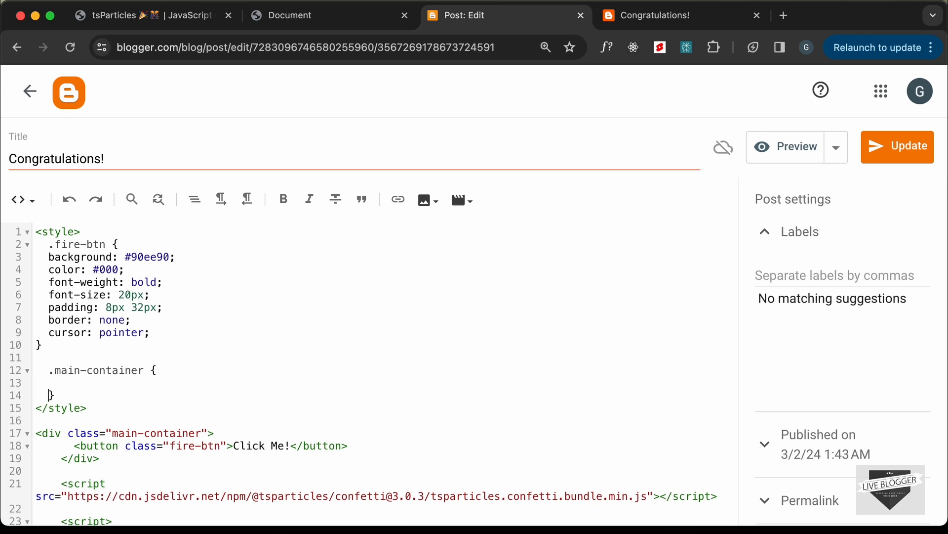
pyautogui.write('text-')
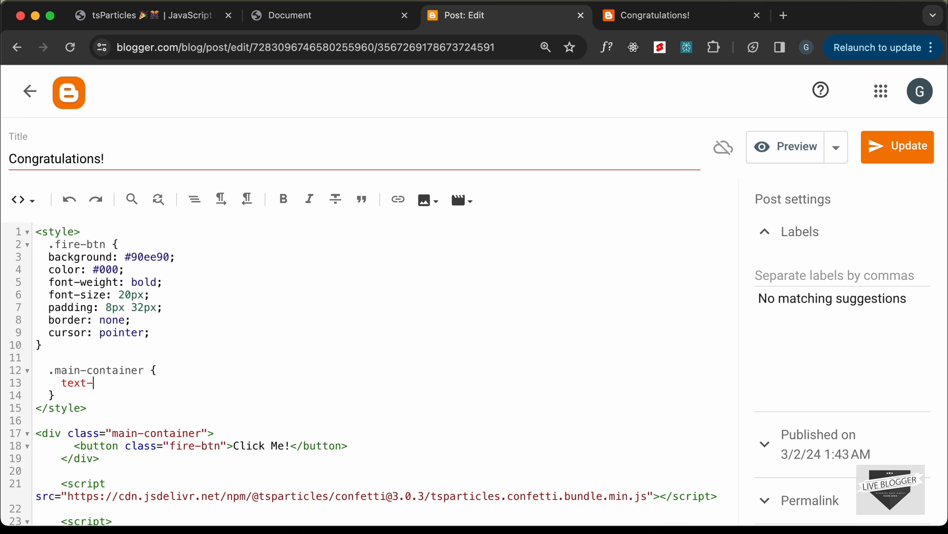
pyautogui.write('align: ce')
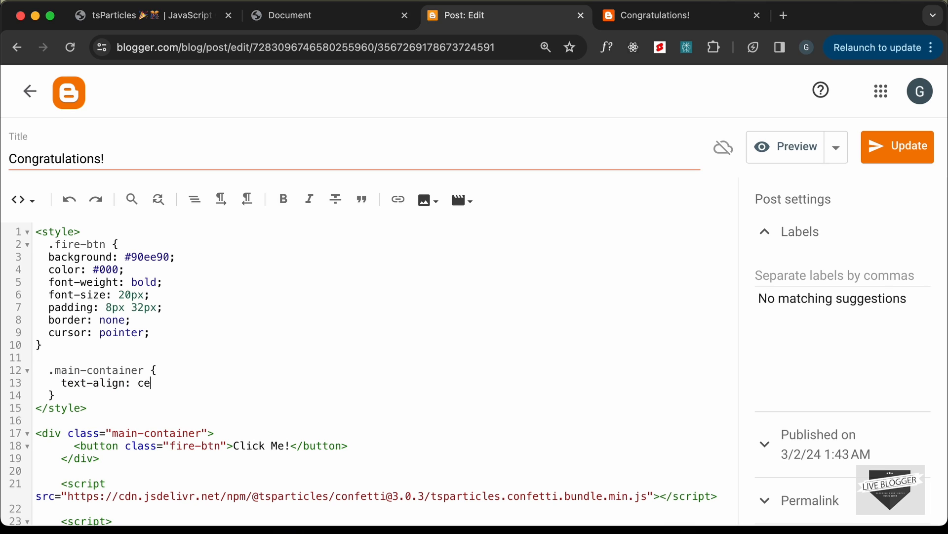
pyautogui.write('nter;')
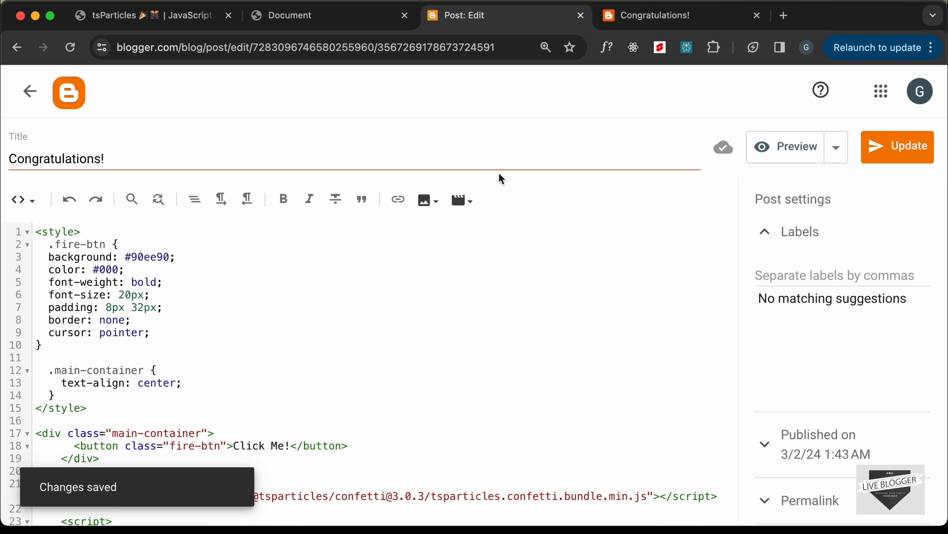
pyautogui.click(665, 15)
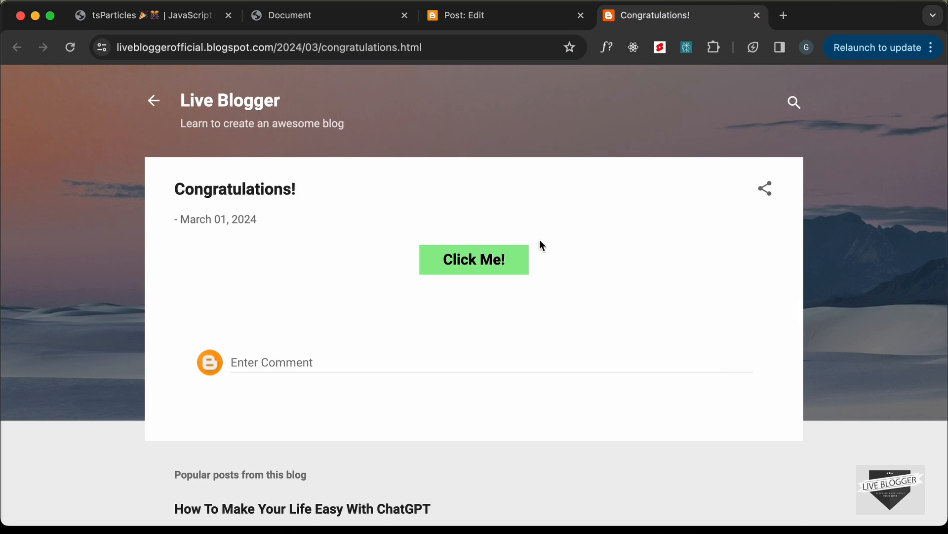
pyautogui.moveTo(531, 307)
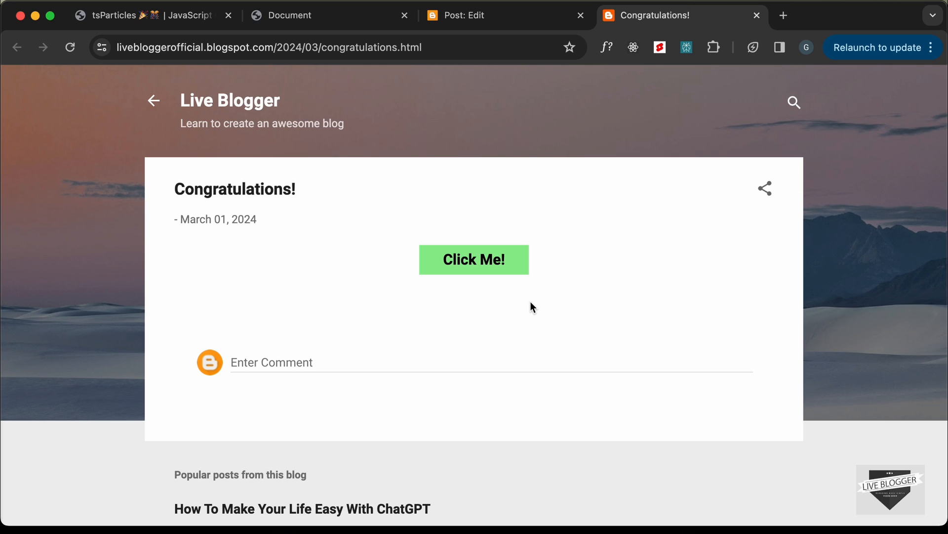
# - Click the centred Click Me! button on the live post to fire confetti
pyautogui.click(474, 260)
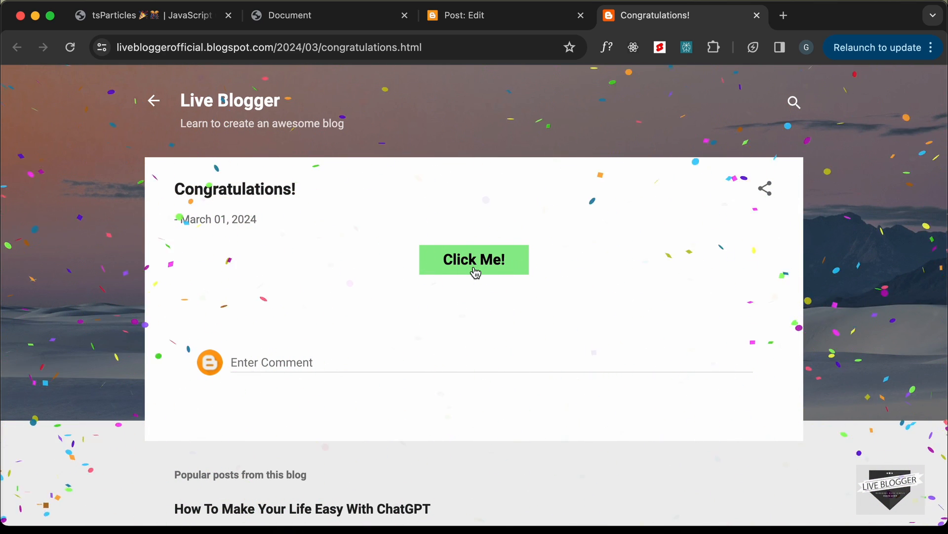
pyautogui.moveTo(521, 148)
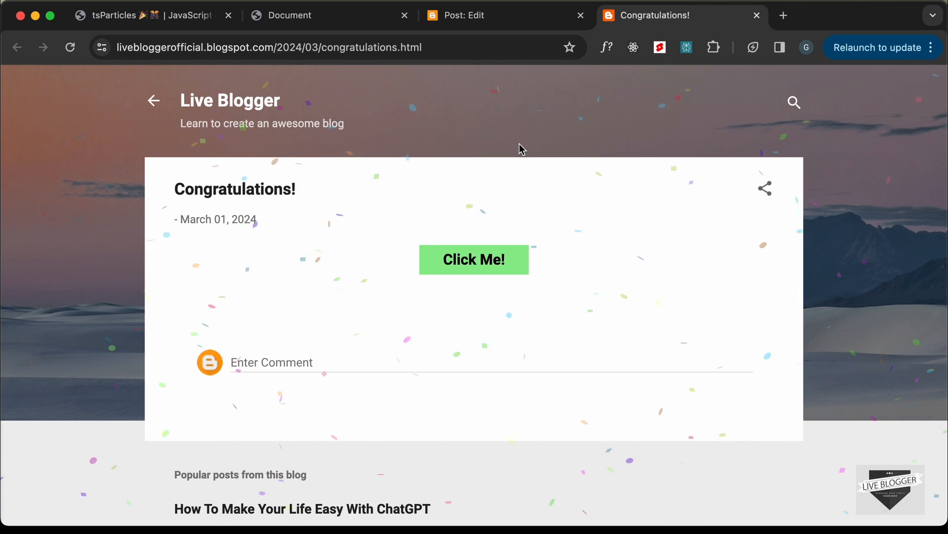